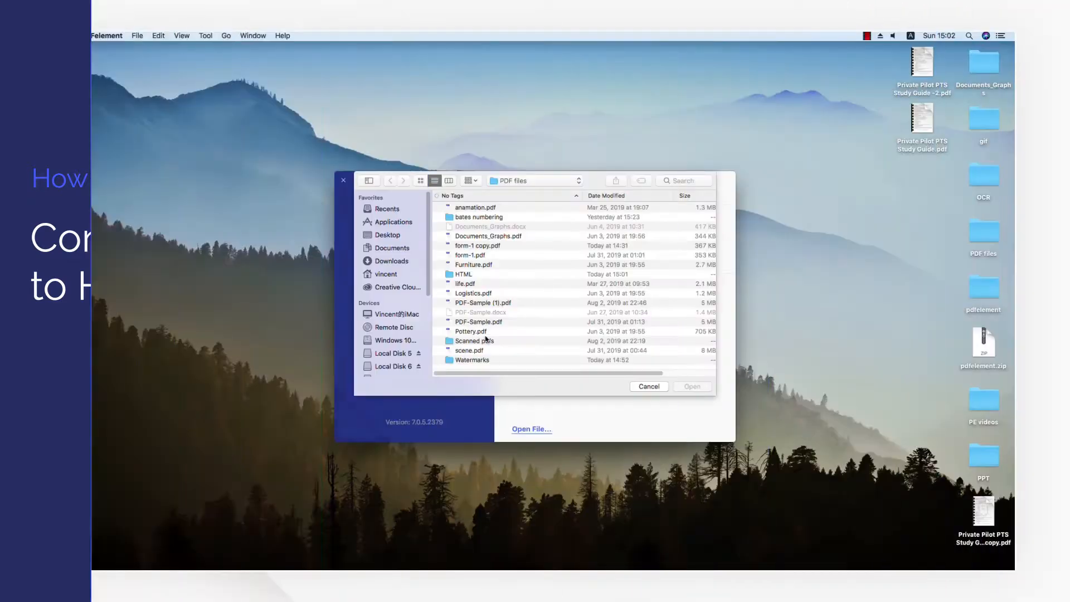
Select PDF-Sample.pdf in the Open File dialog and open it
{"action": "left_click", "coordinate": [647, 386]}
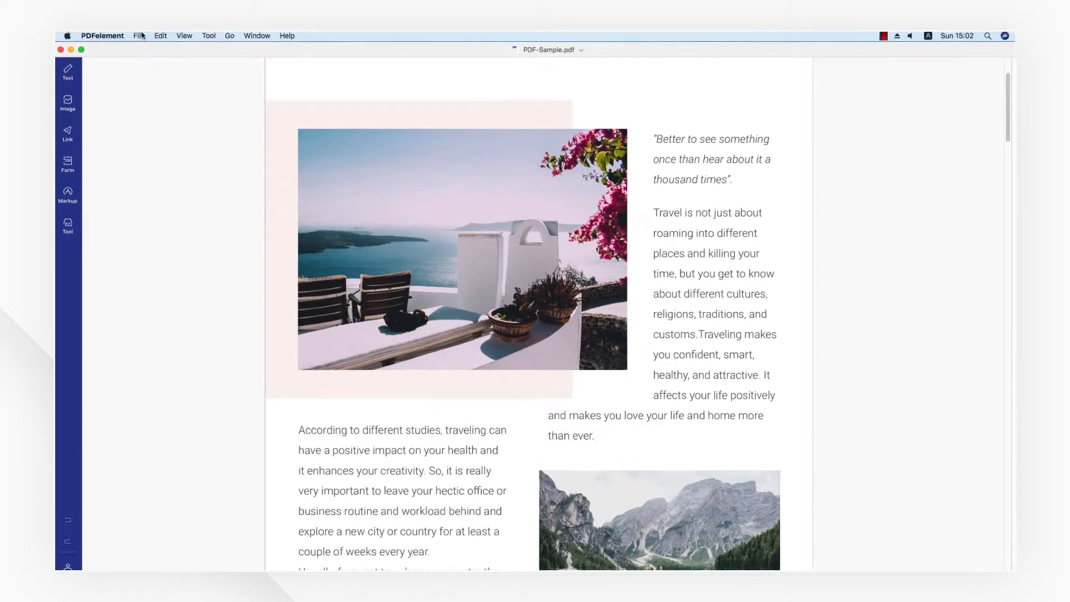
Export PDF-Sample.pdf via File > Export To > HTML, saving into the HTML folder
{"action": "left_click", "coordinate": [140, 36]}
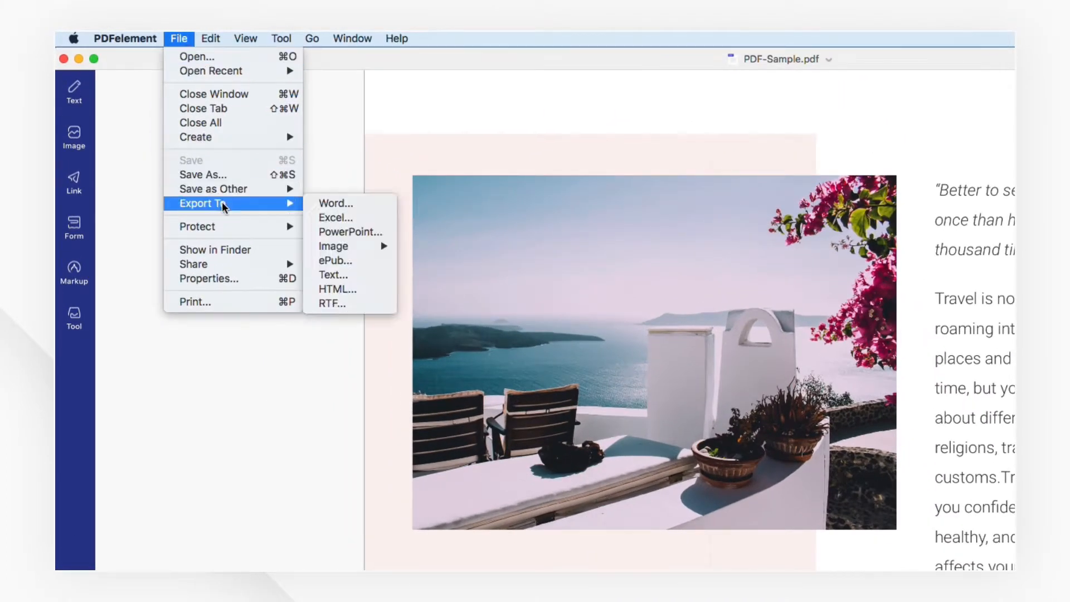
{"action": "mouse_move", "coordinate": [337, 289]}
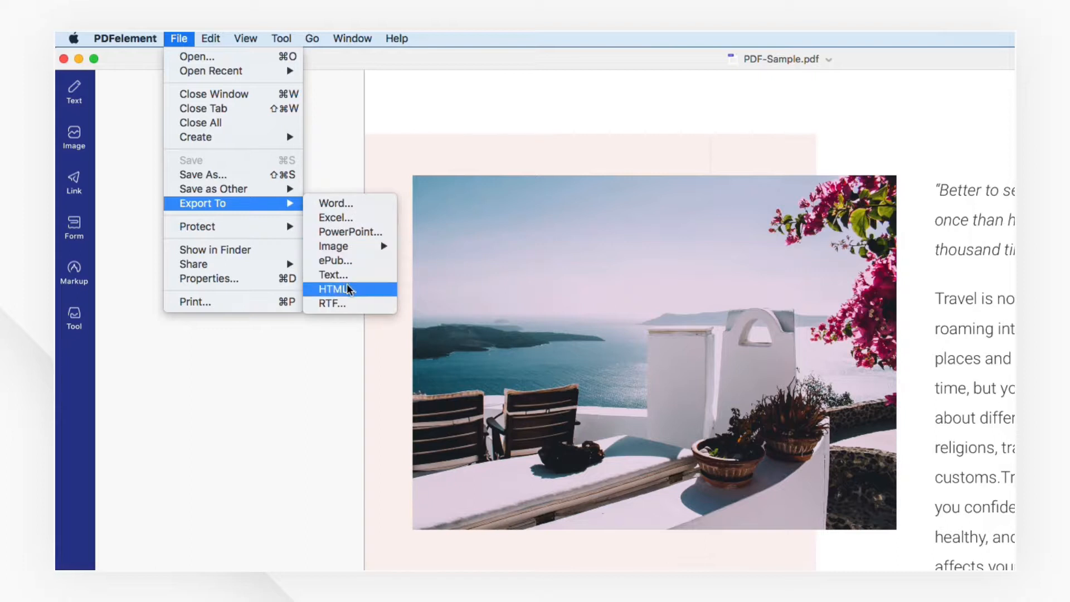
{"action": "left_click", "coordinate": [333, 289]}
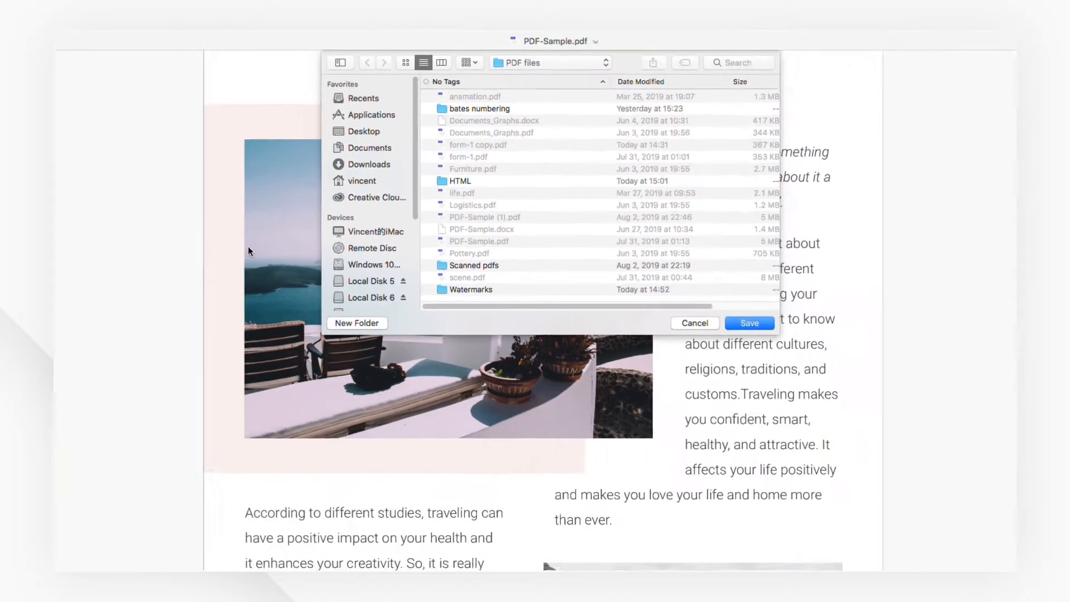
{"action": "double_click", "coordinate": [460, 180]}
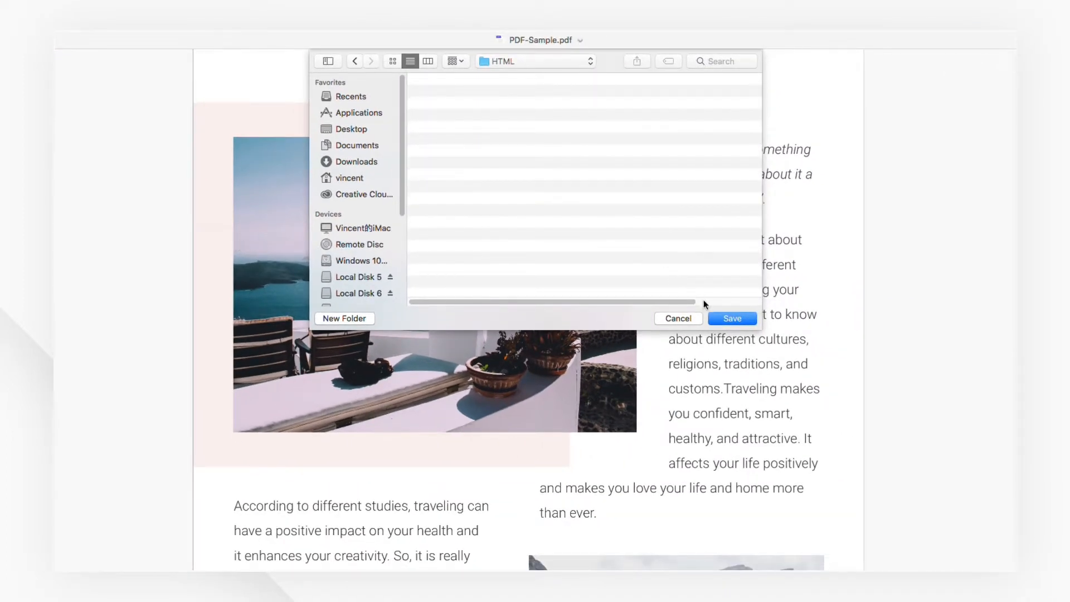
{"action": "left_click", "coordinate": [730, 318]}
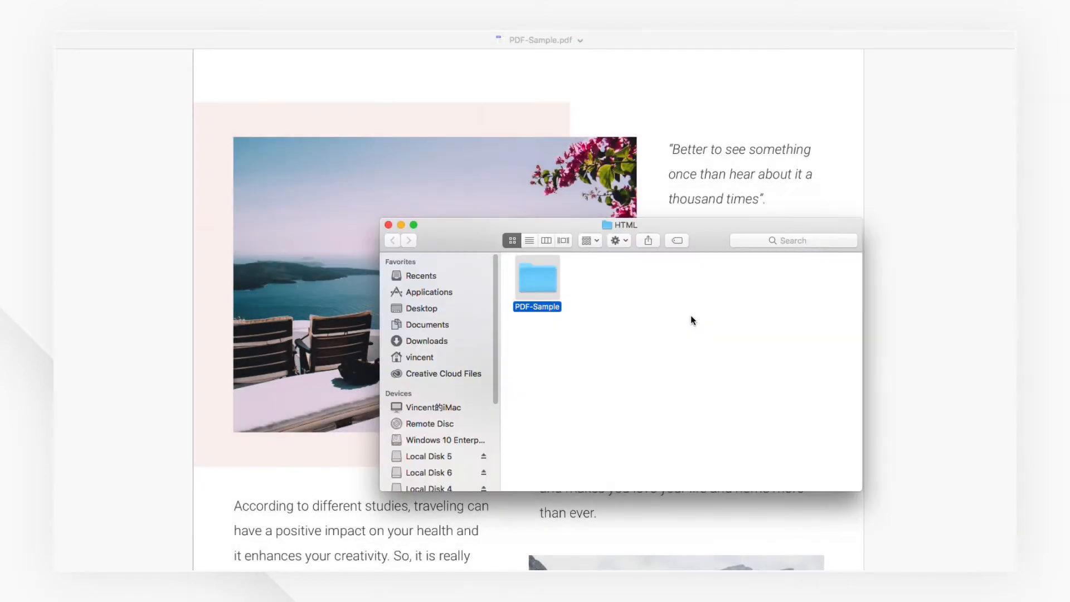
View the PDF-Sample folder's bgimg, index.html, js and style contents, then close Finder
{"action": "double_click", "coordinate": [537, 279]}
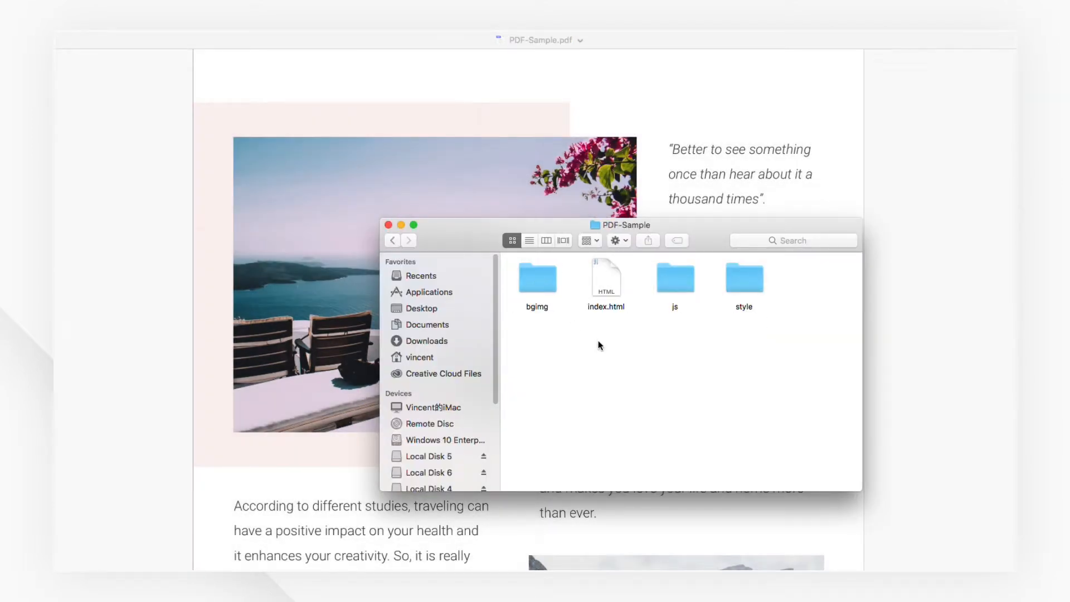
{"action": "double_click", "coordinate": [605, 277]}
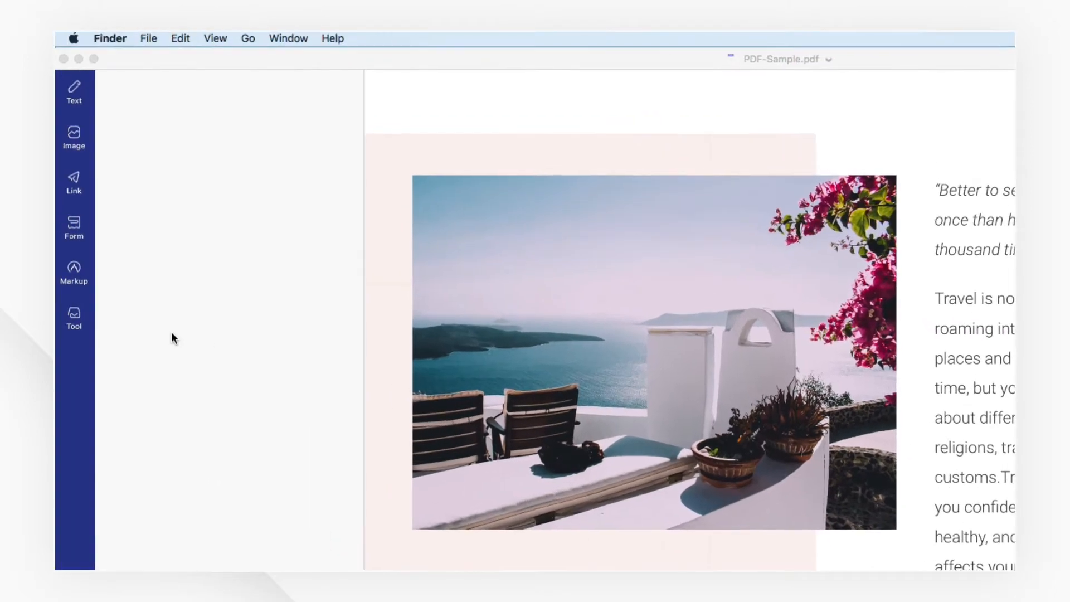
Add life.pdf, Logistics.pdf and Pottery.pdf to a new batch process
{"action": "left_click", "coordinate": [73, 317]}
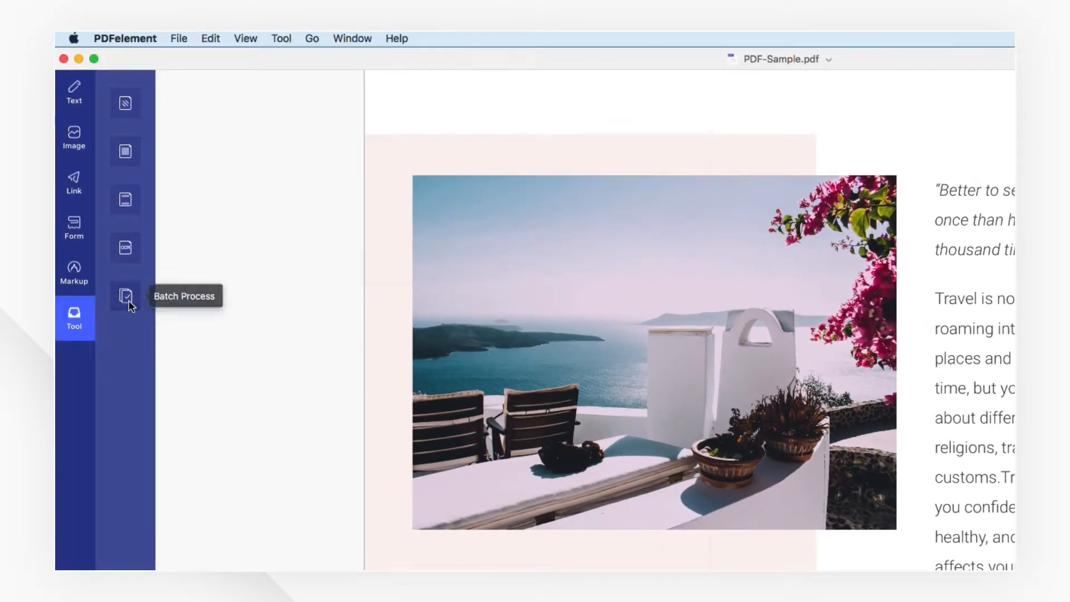
{"action": "left_click", "coordinate": [125, 296]}
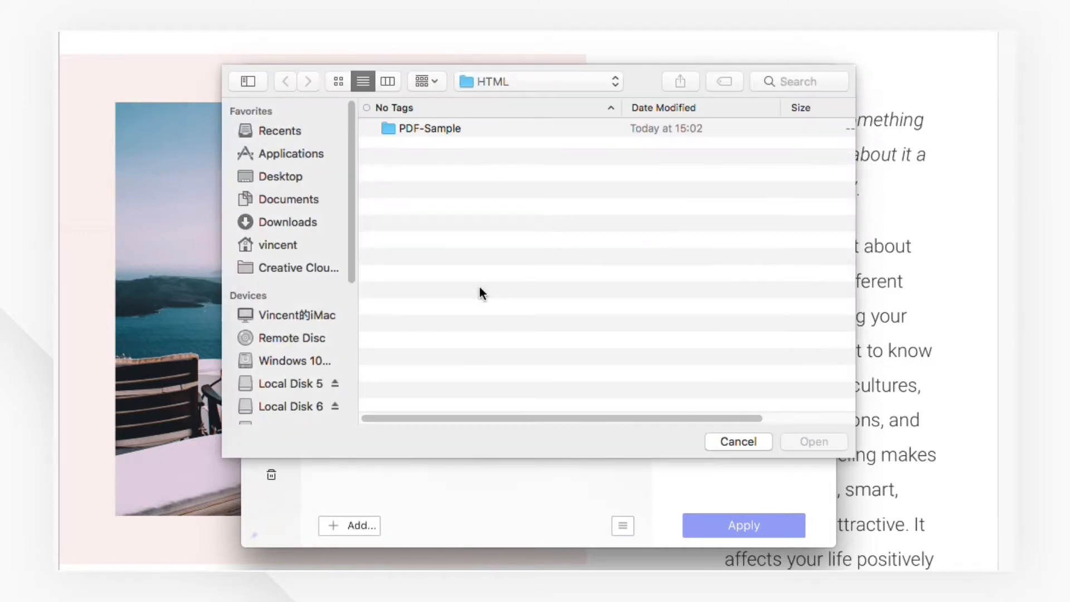
{"action": "left_click", "coordinate": [285, 81]}
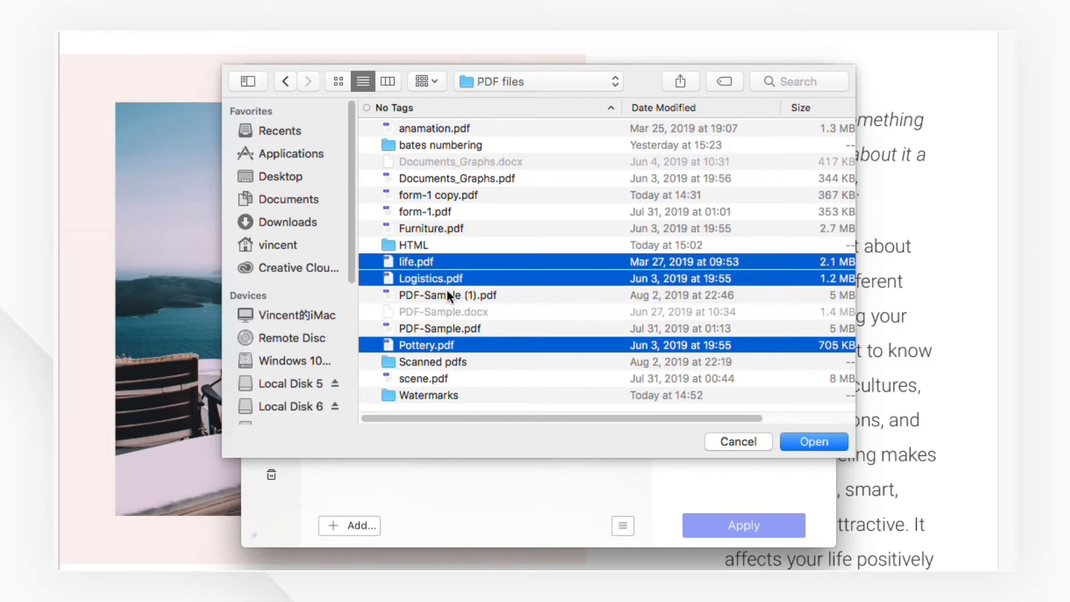
{"action": "left_click", "coordinate": [813, 441]}
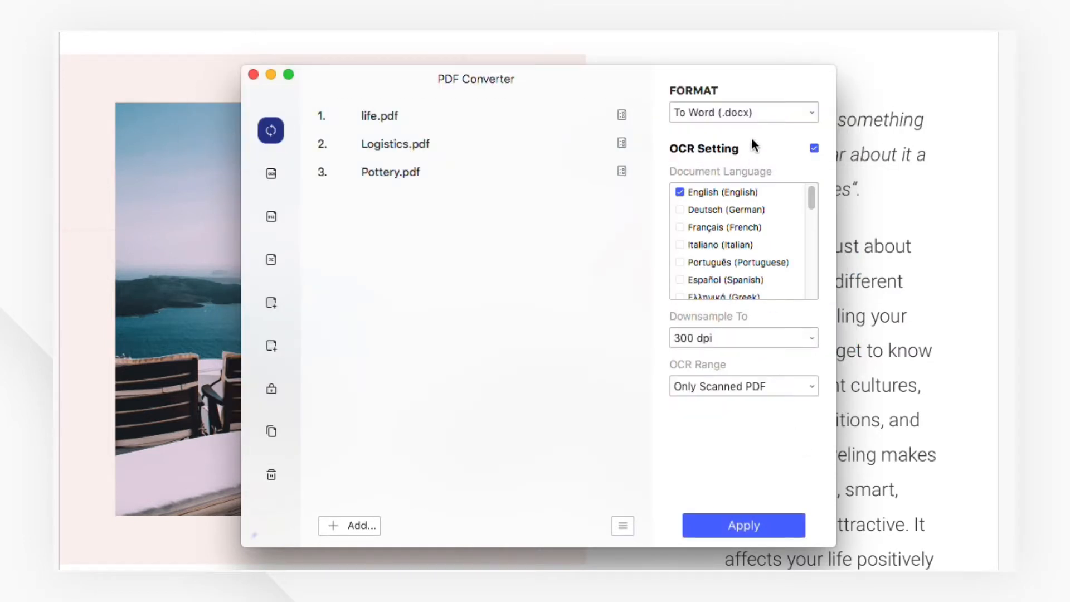
Convert the three batch PDFs To HTML, outputting into the HTML folder
{"action": "left_click", "coordinate": [742, 112]}
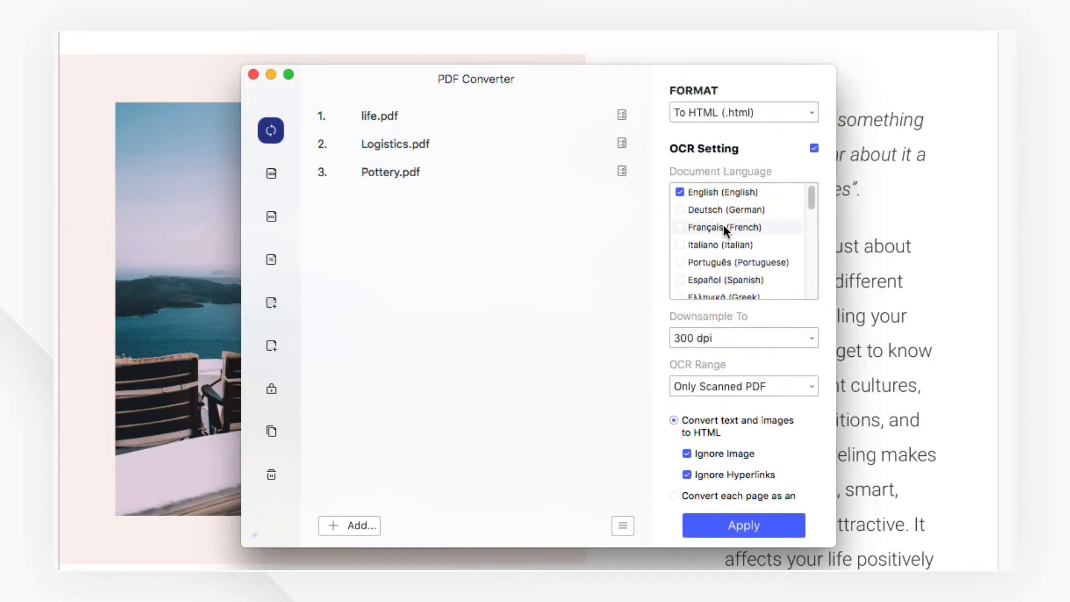
{"action": "left_click", "coordinate": [743, 525]}
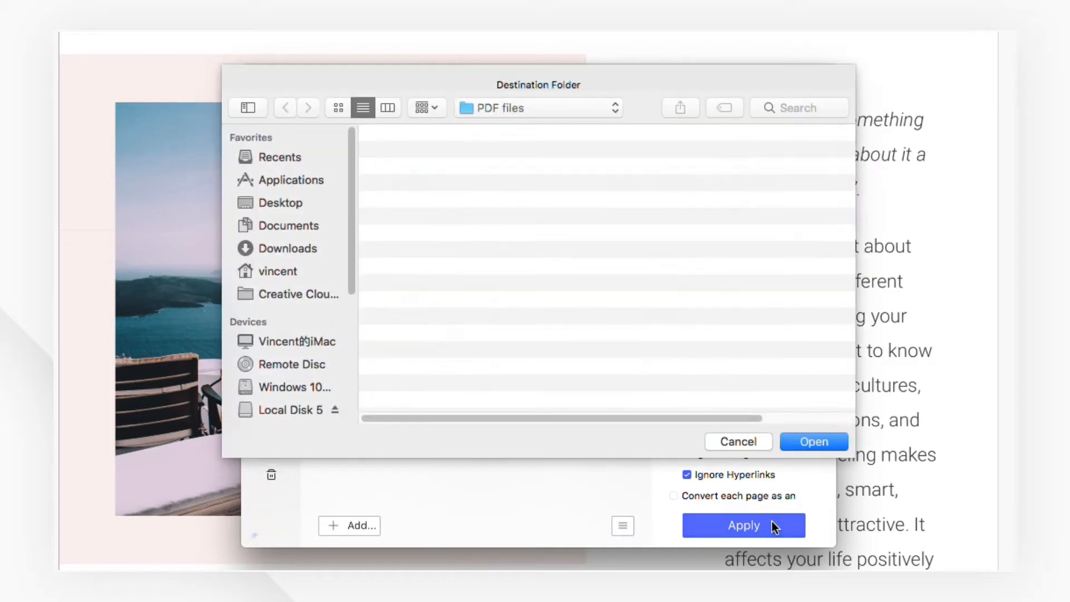
{"action": "left_click", "coordinate": [285, 107]}
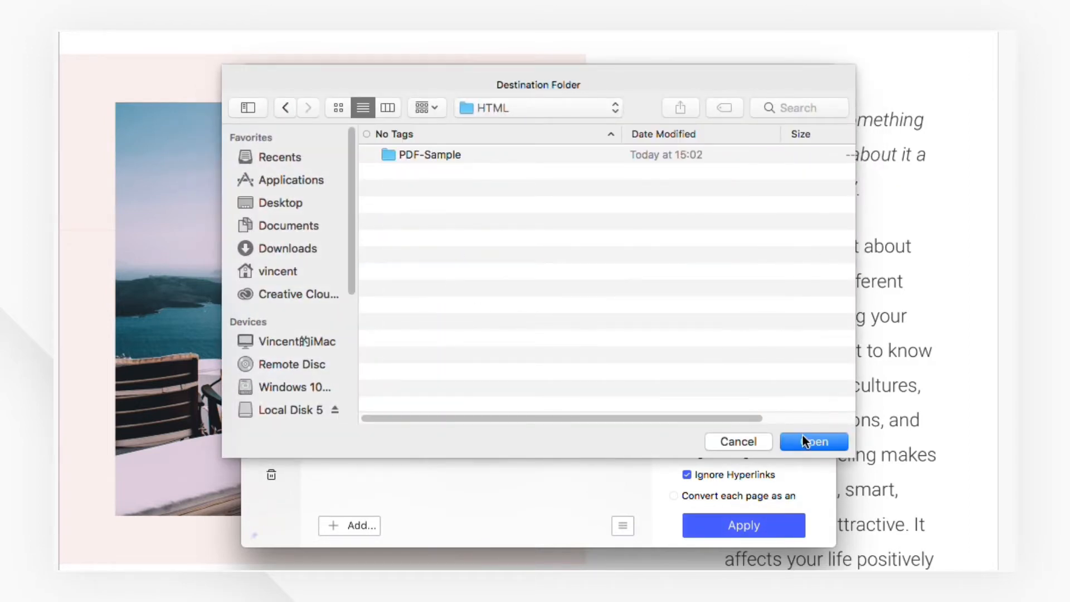
{"action": "left_click", "coordinate": [812, 442]}
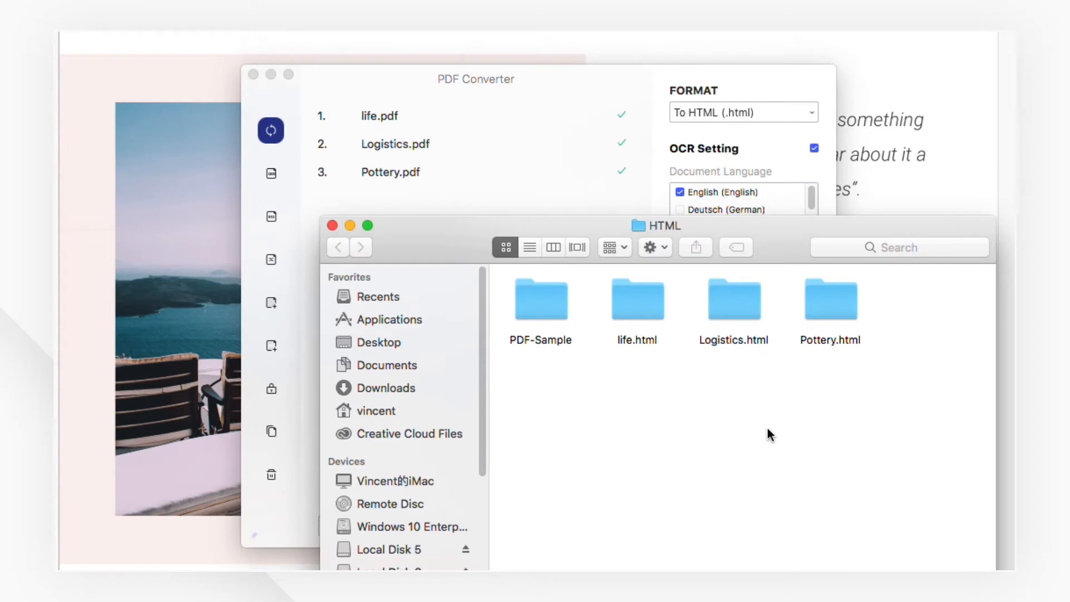